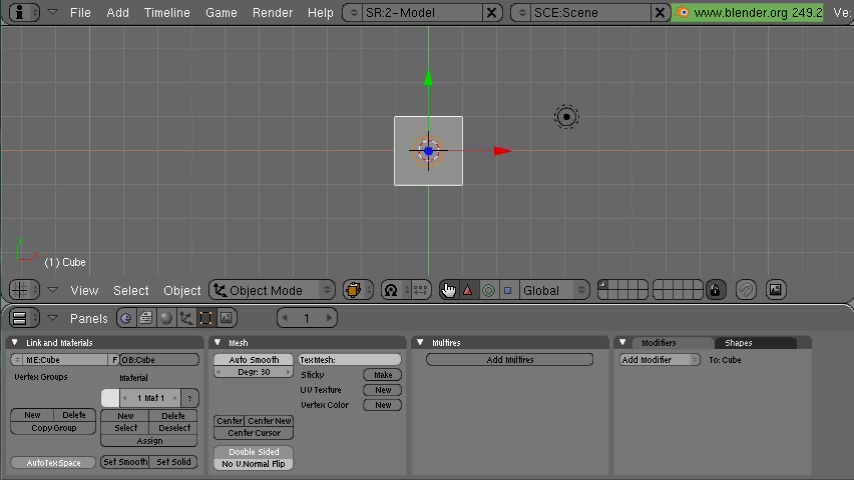
mouse_move(30, 256)
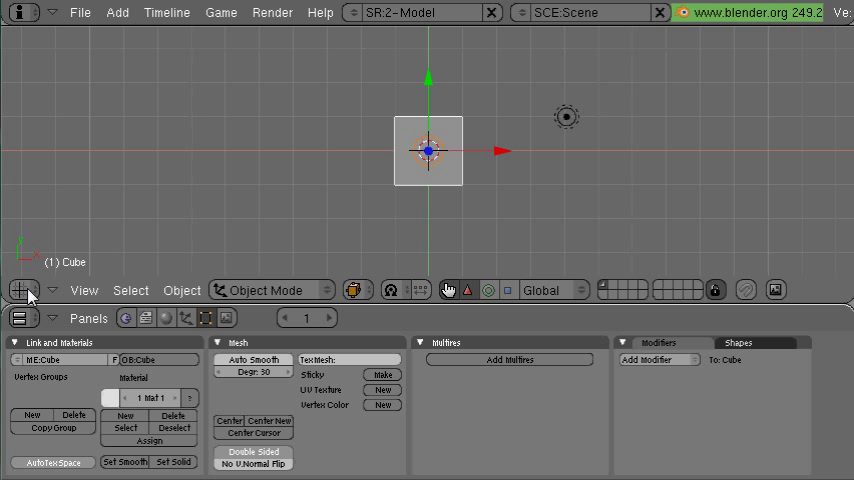
Step: Switch the 3D viewport area to the Video Sequence Editor
left_click(24, 290)
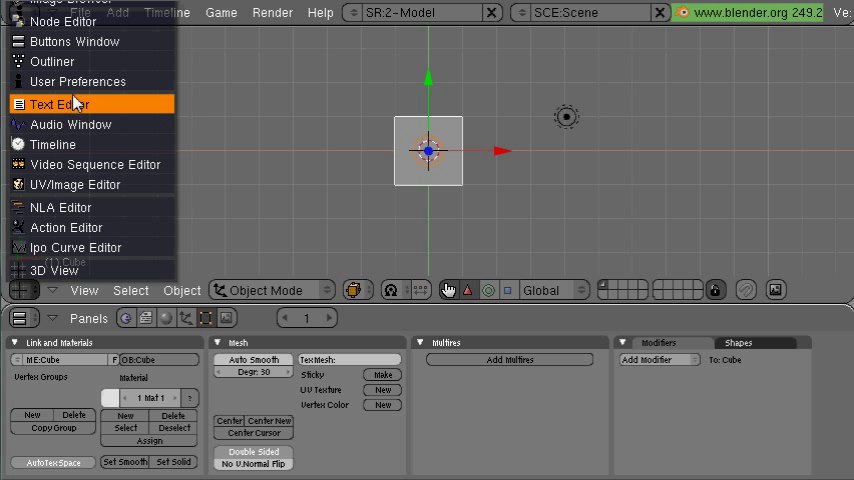
mouse_move(96, 164)
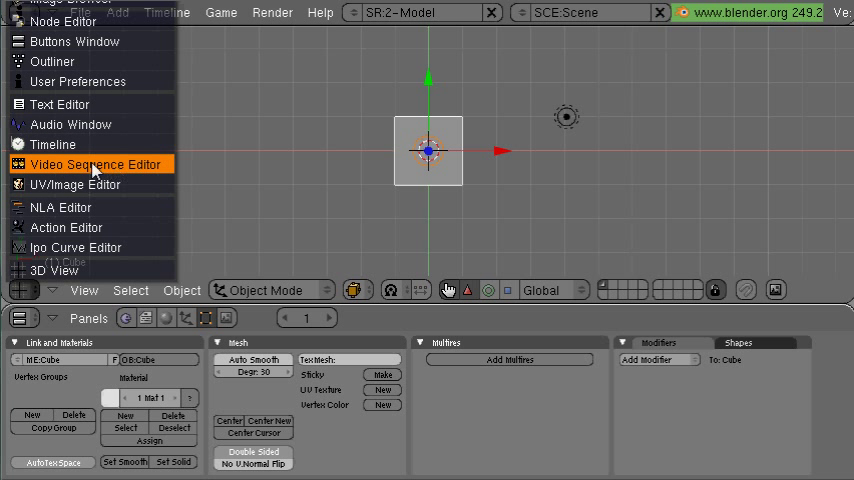
left_click(94, 164)
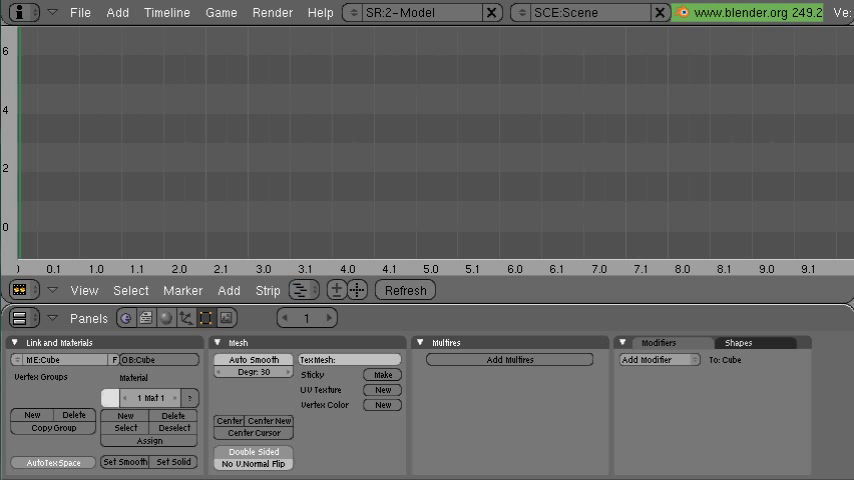
mouse_move(98, 242)
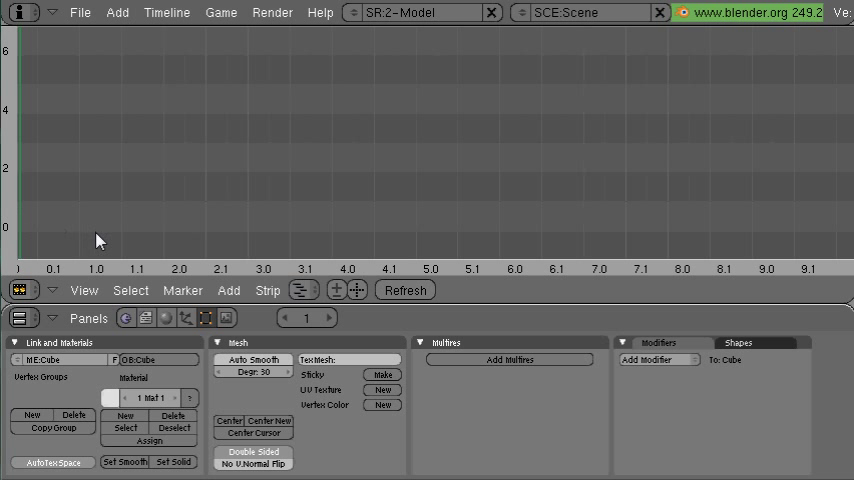
mouse_move(204, 278)
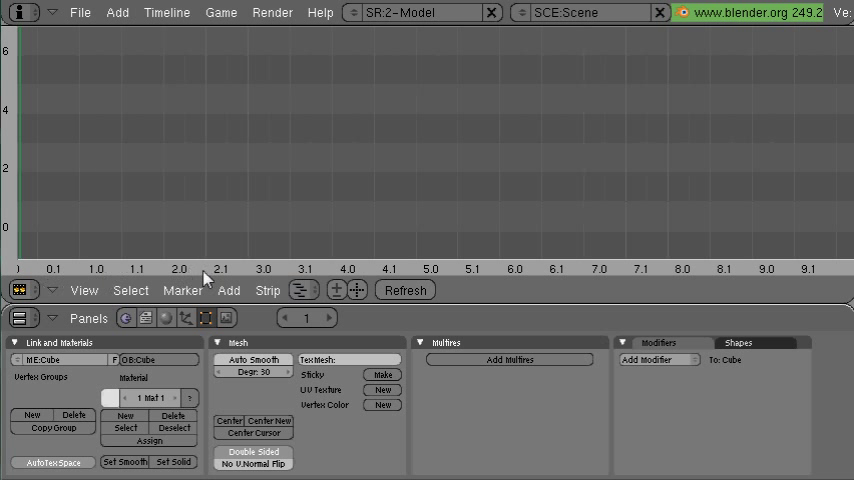
Step: Start adding a Movie + Audio (HD) strip to the sequencer
left_click(230, 290)
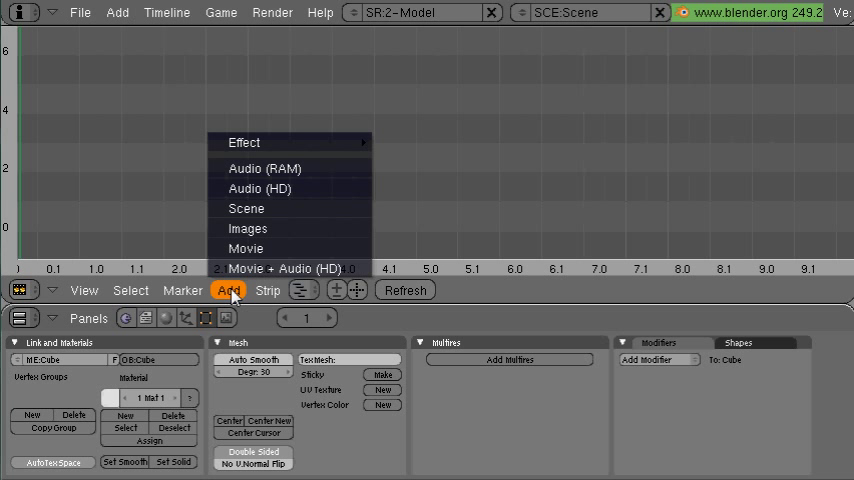
mouse_move(284, 268)
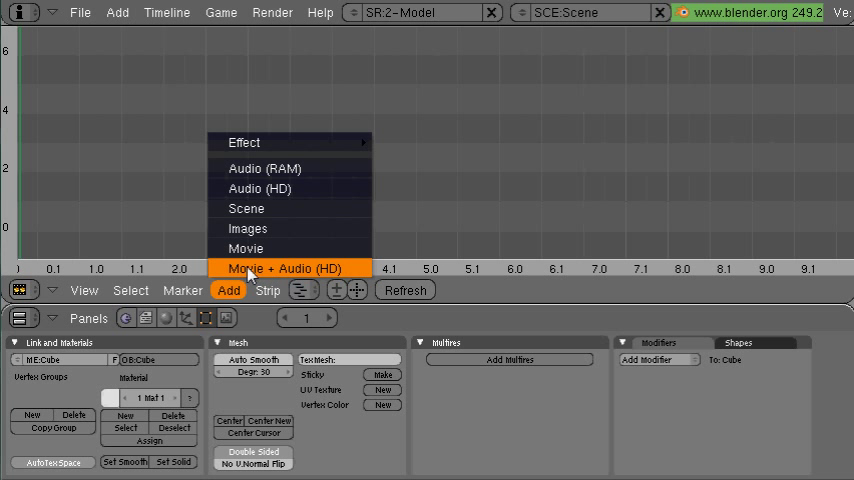
left_click(286, 268)
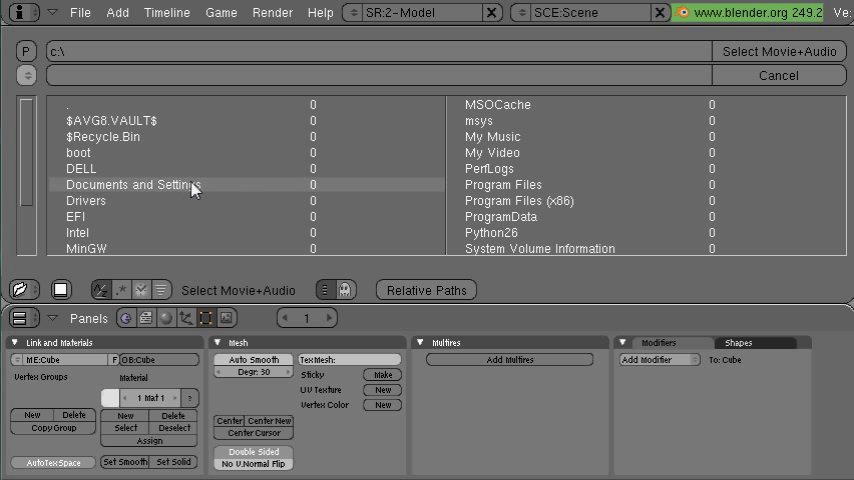
mouse_move(130, 192)
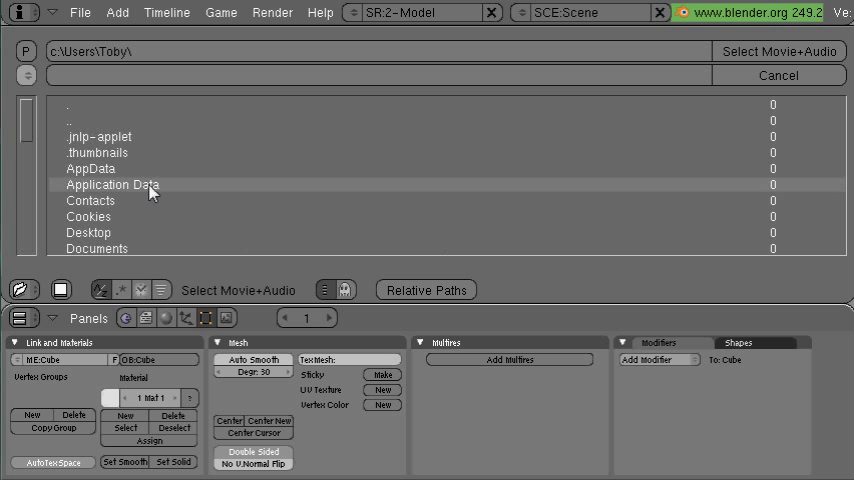
Step: Browse through Documents to the MotionGraphic folder and select the Sadie cat .mov clip
double_click(88, 232)
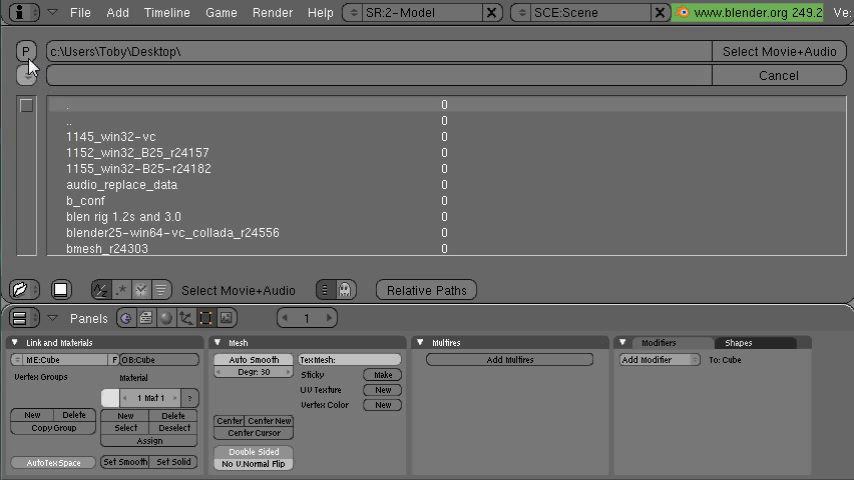
left_click(26, 76)
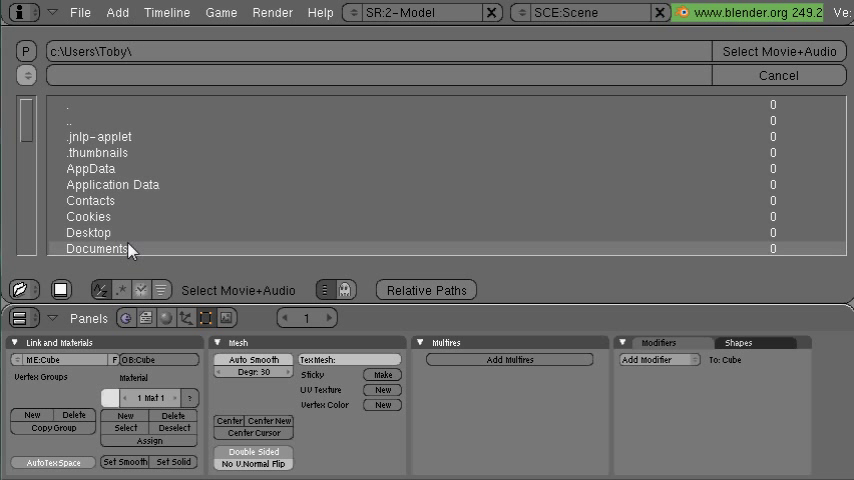
double_click(98, 248)
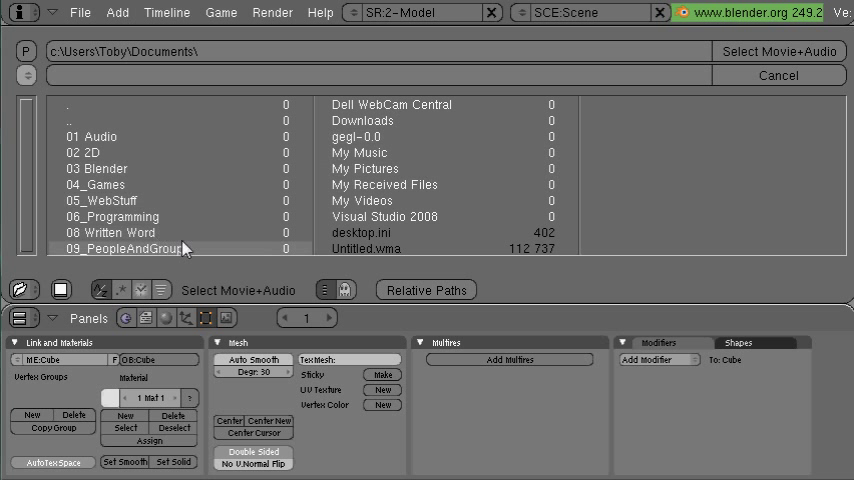
double_click(112, 232)
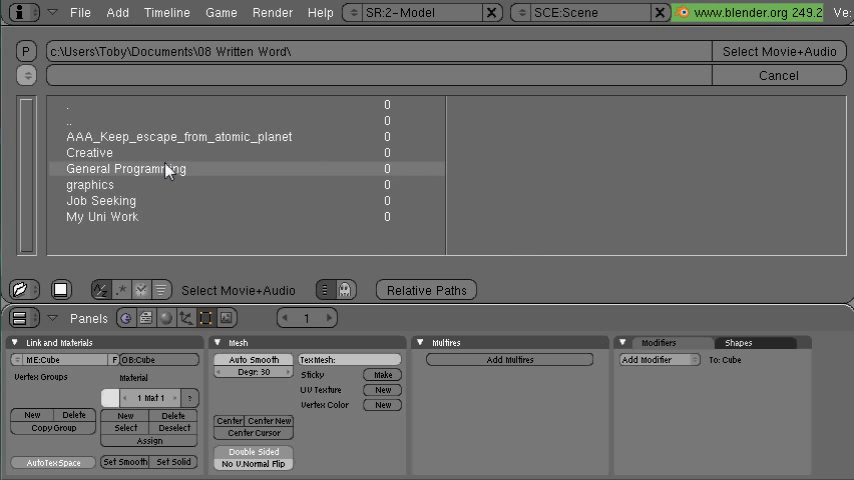
double_click(100, 216)
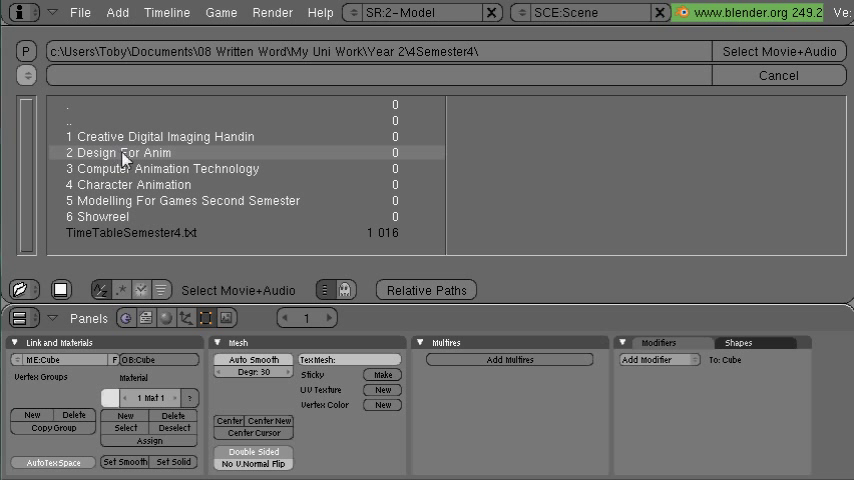
double_click(160, 136)
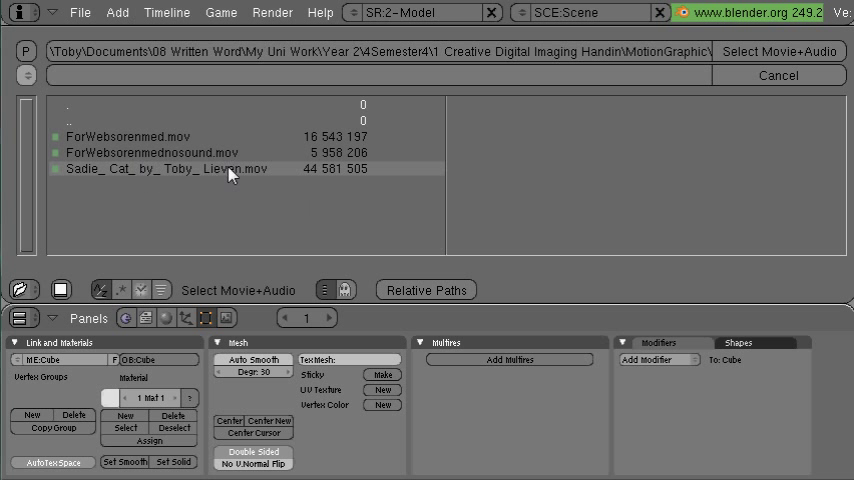
left_click(160, 168)
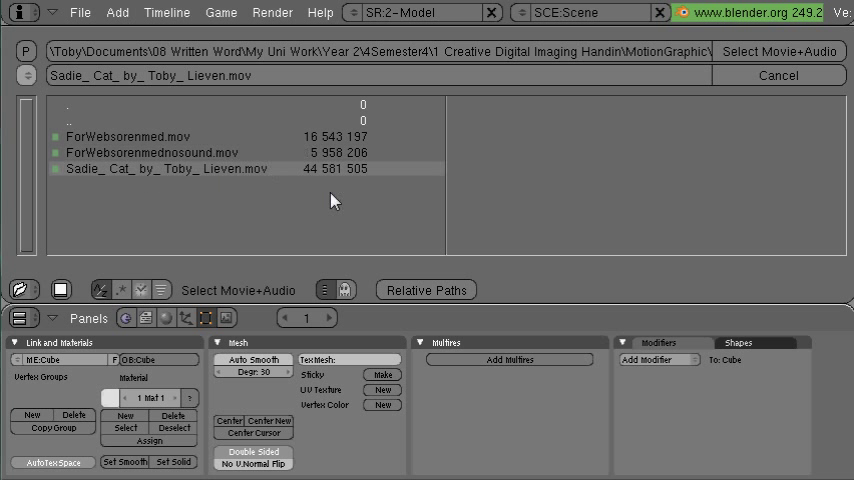
mouse_move(378, 176)
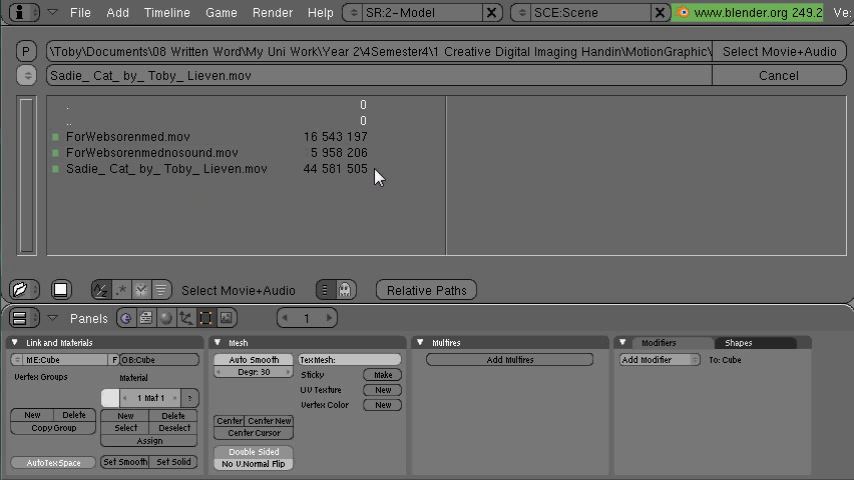
mouse_move(780, 52)
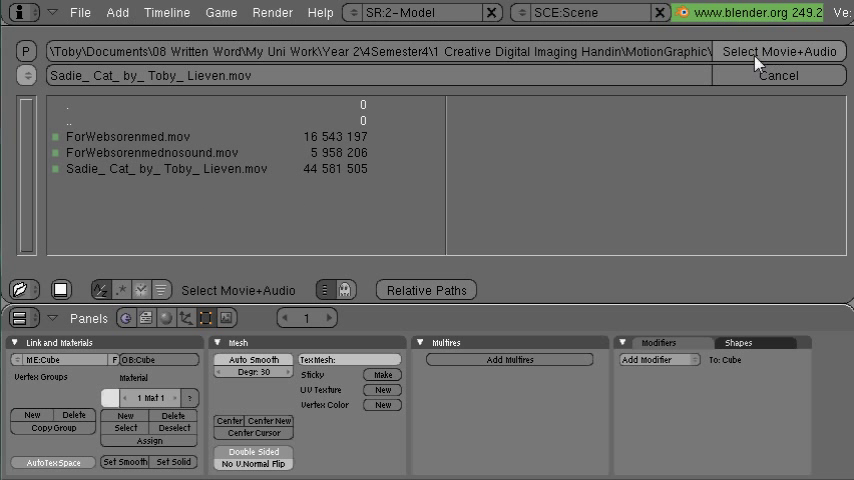
mouse_move(672, 76)
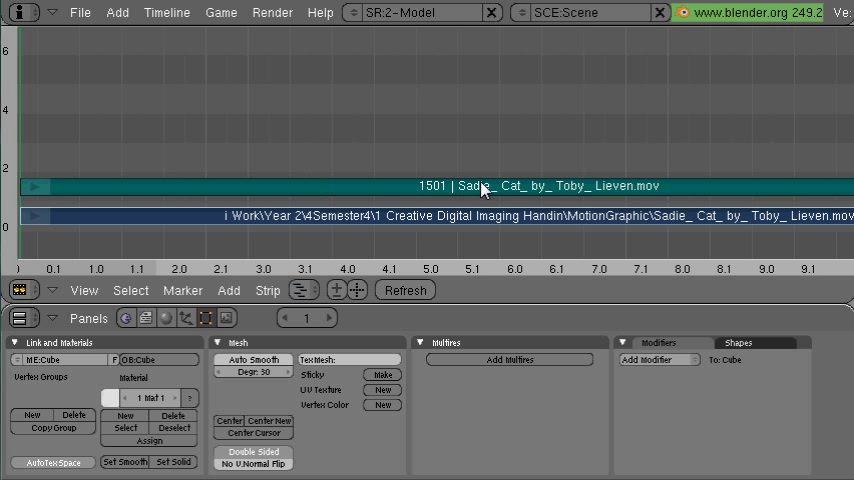
mouse_move(768, 136)
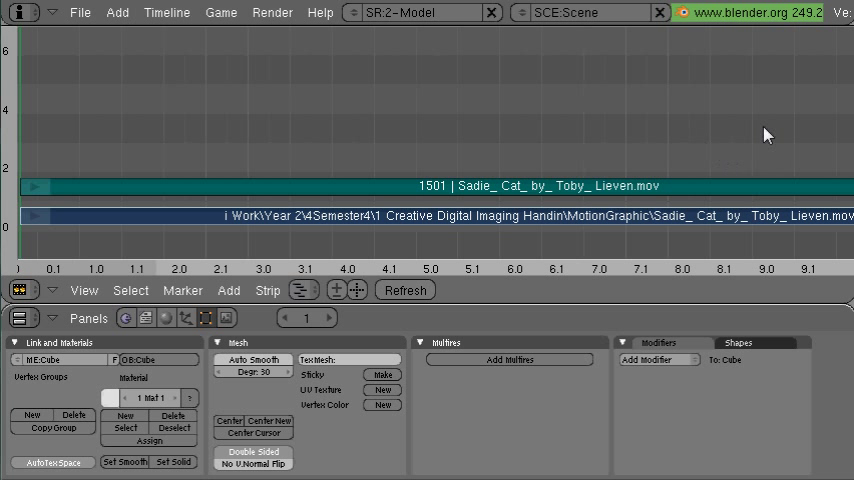
mouse_move(604, 138)
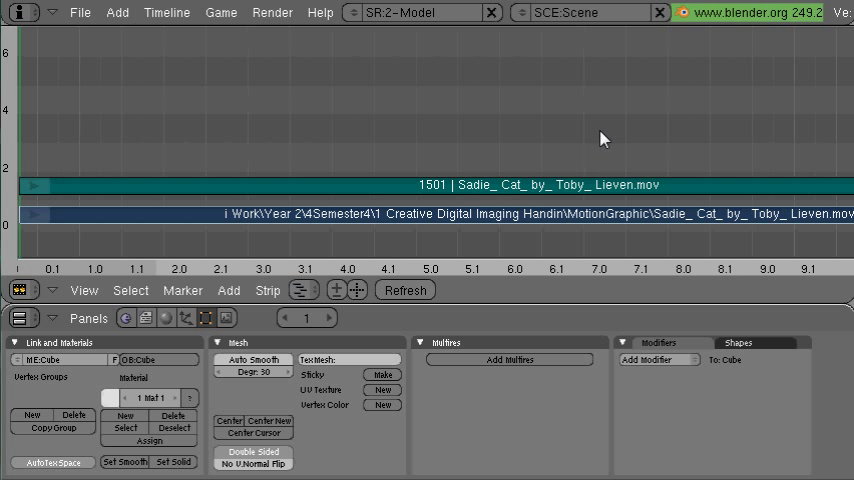
mouse_move(702, 136)
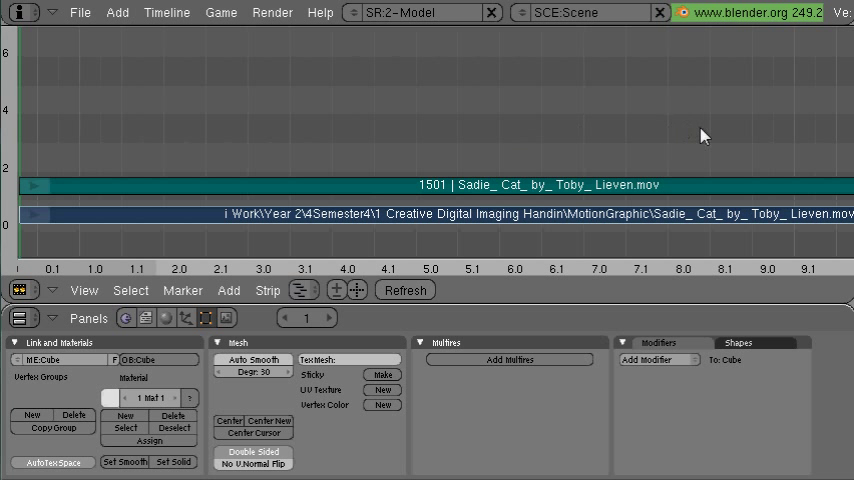
mouse_move(684, 140)
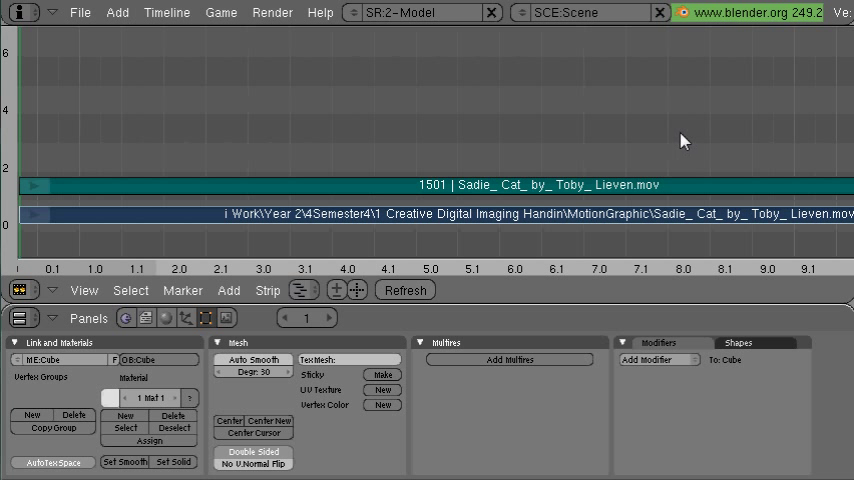
mouse_move(576, 108)
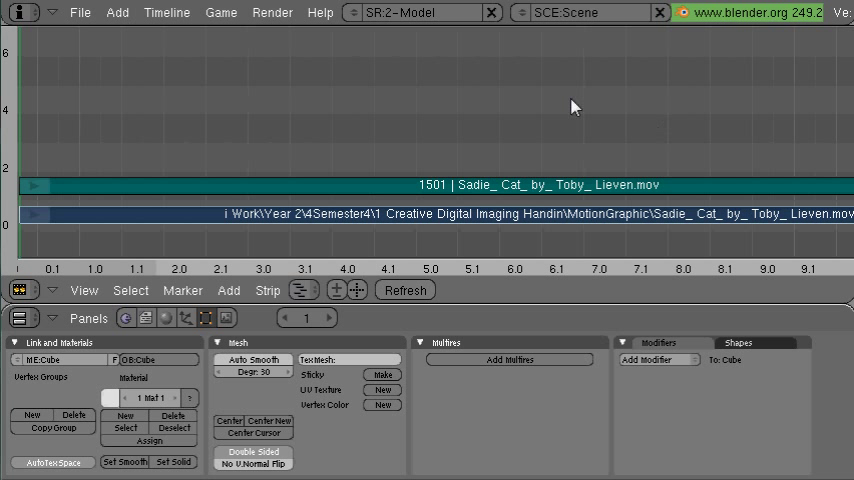
mouse_move(648, 122)
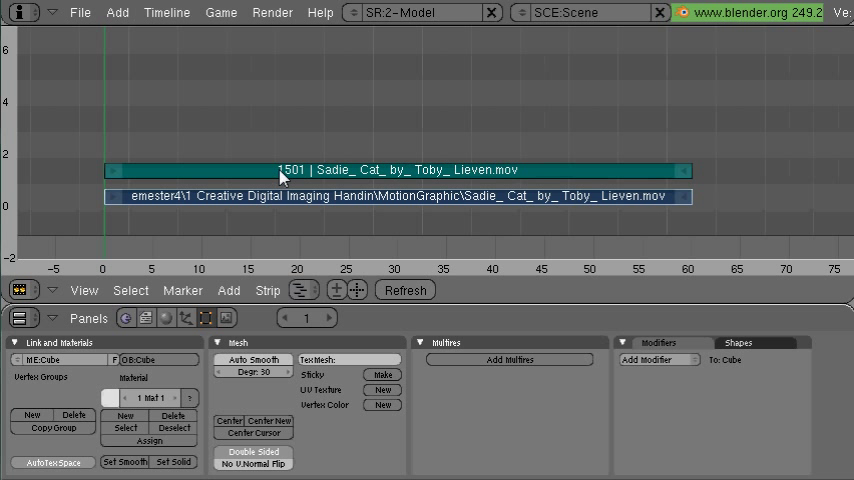
mouse_move(208, 320)
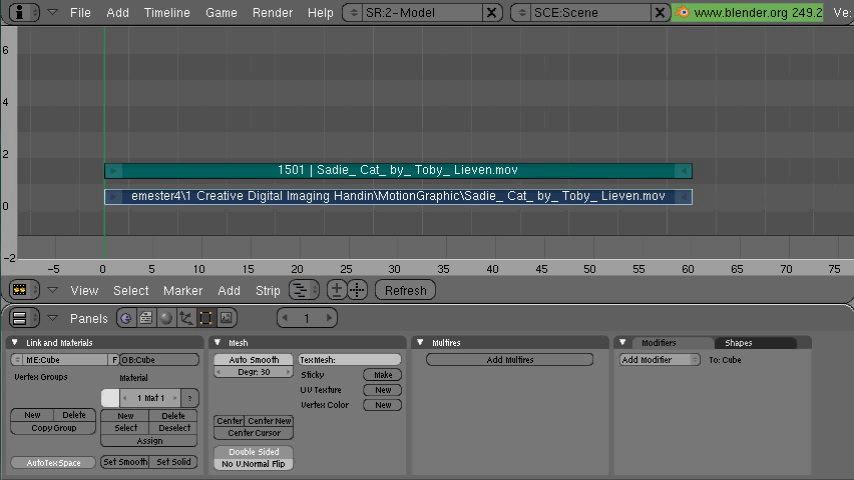
Step: Switch the upper area from the sequencer to the Timeline
left_click(14, 290)
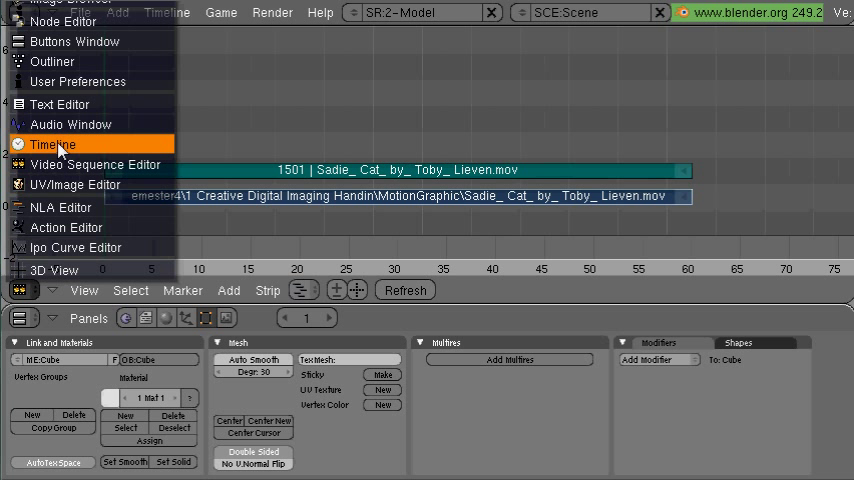
left_click(56, 144)
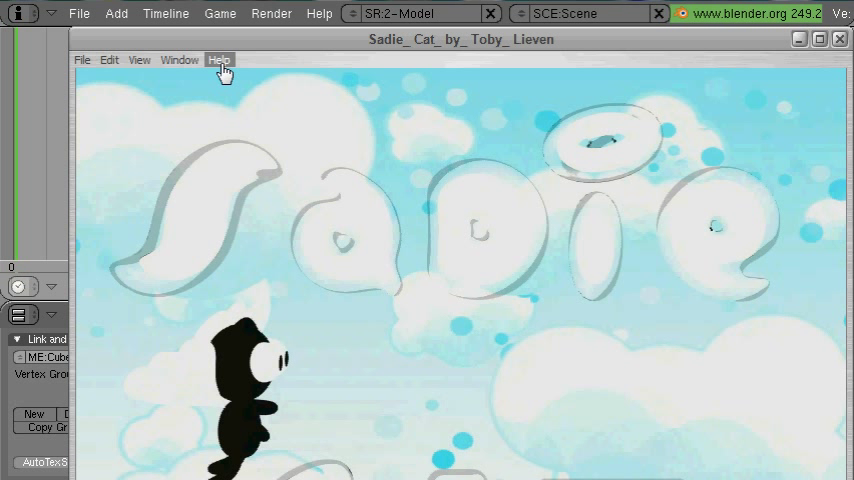
Step: Show the clip's Movie Inspector in QuickTime (25 fps, 768×576)
left_click(180, 60)
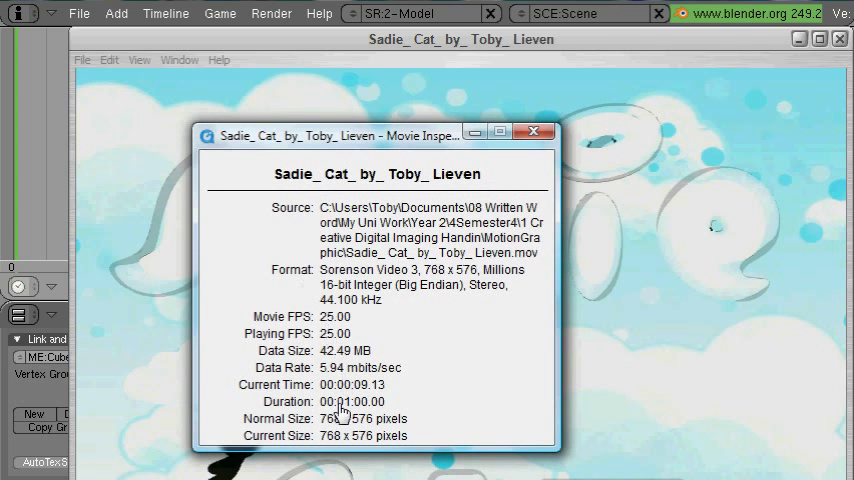
mouse_move(344, 424)
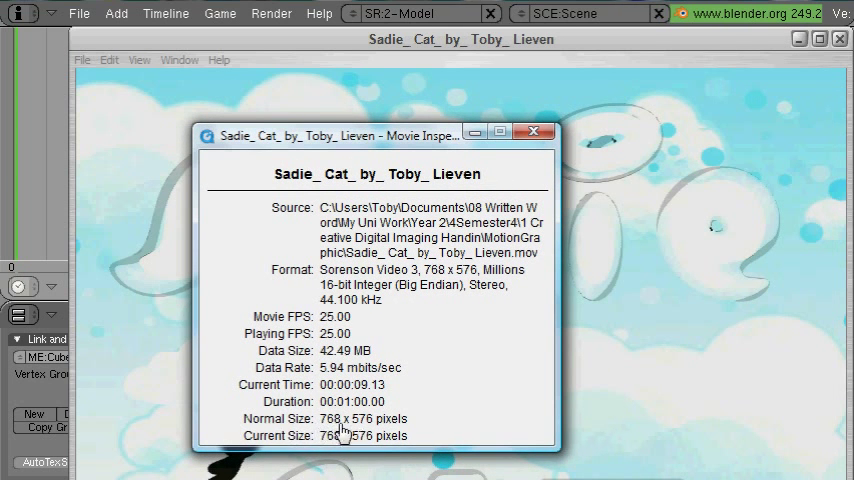
mouse_move(392, 200)
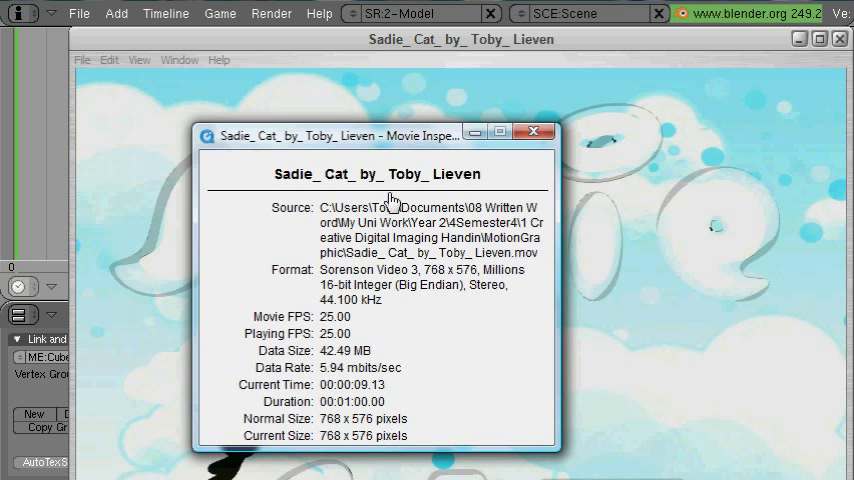
Step: Set the scene render to 768×576, end frame 1501, with Do Sequence enabled
left_click(536, 132)
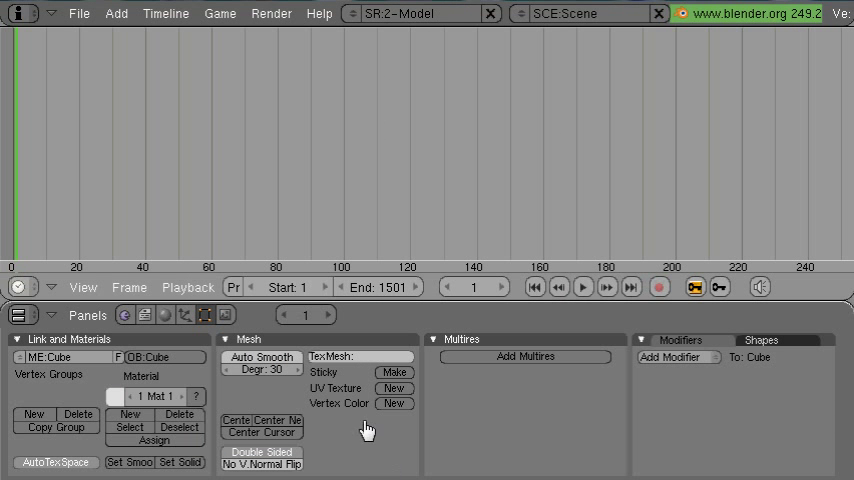
mouse_move(224, 316)
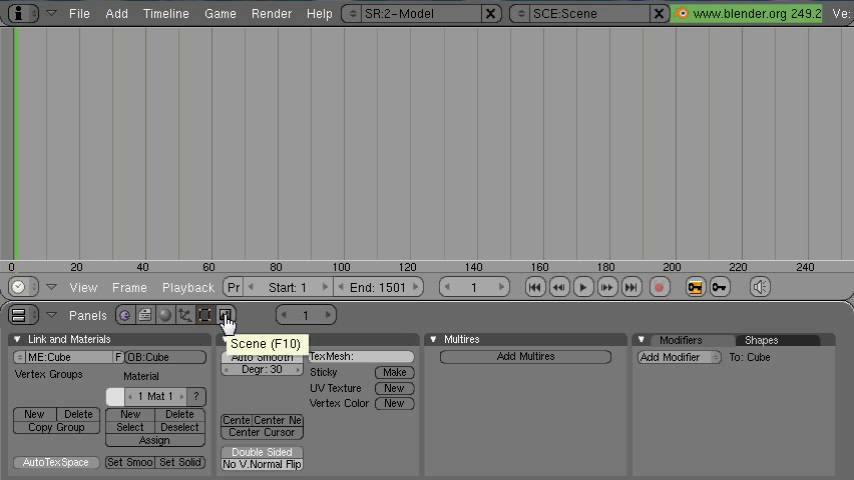
left_click(224, 316)
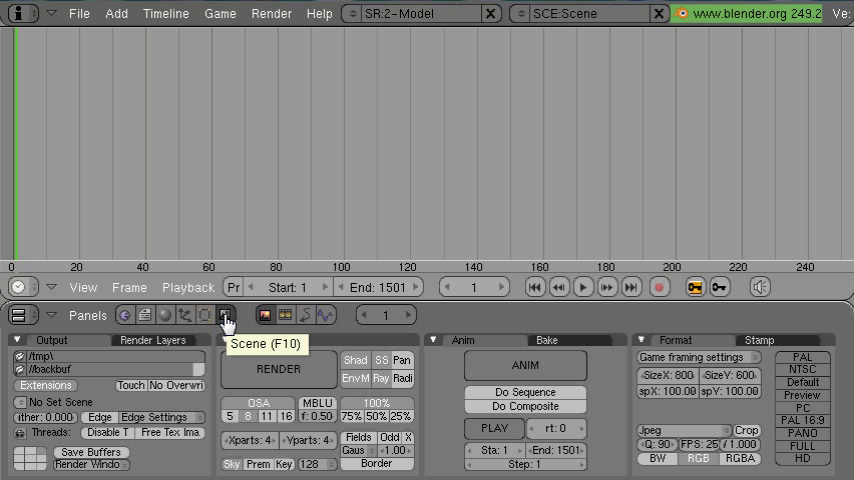
mouse_move(474, 344)
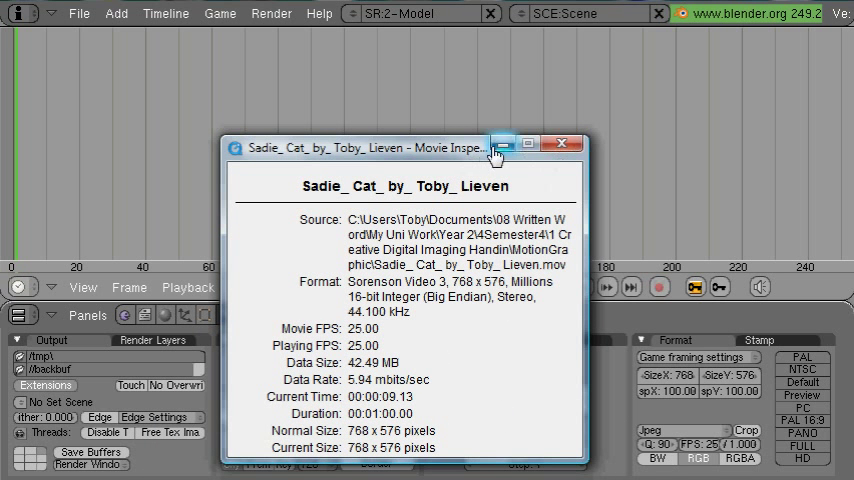
left_click(562, 144)
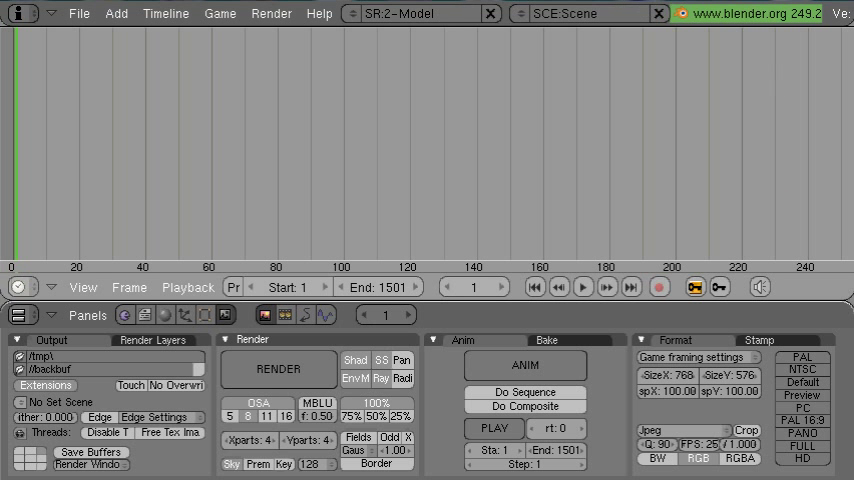
mouse_move(130, 236)
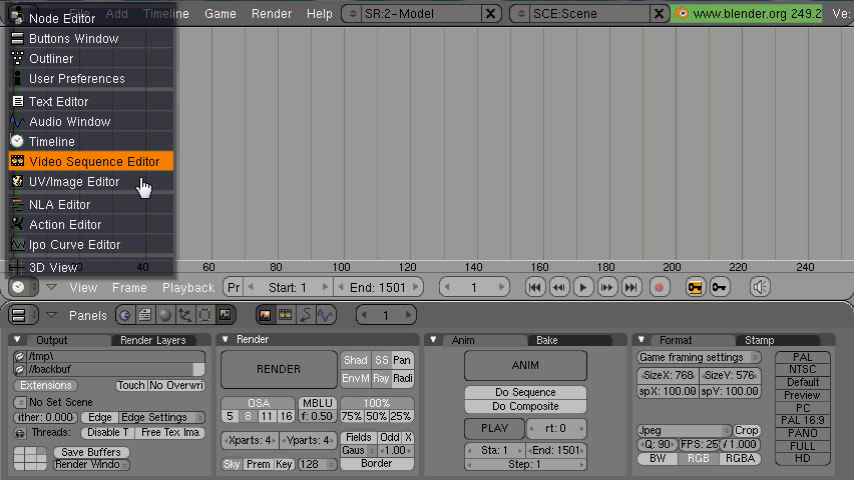
left_click(96, 160)
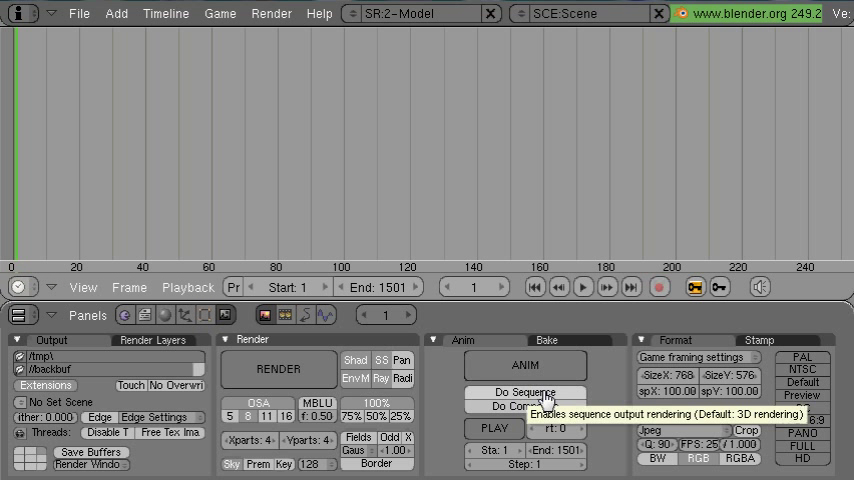
mouse_move(608, 370)
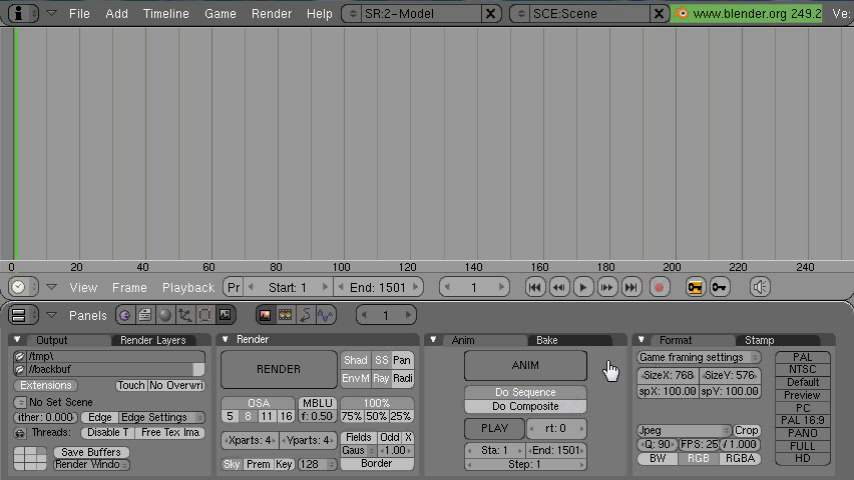
mouse_move(688, 430)
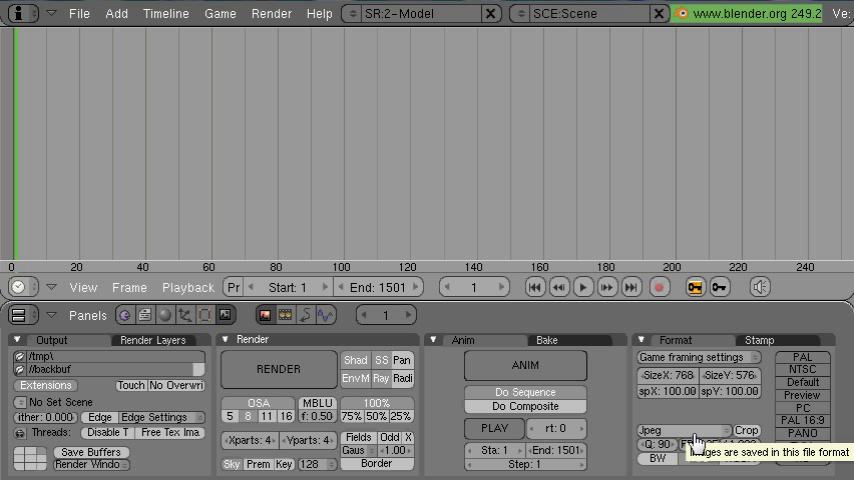
Step: Make FFMpeg the render output format and review its audio and video settings
left_click(684, 432)
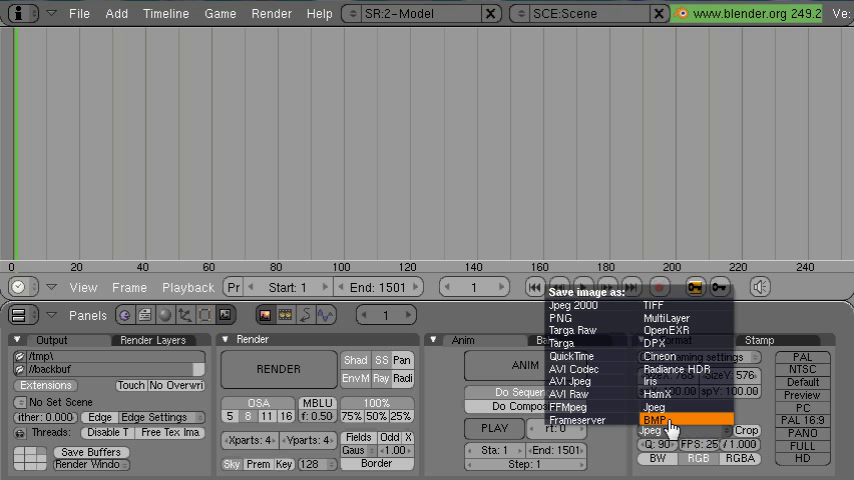
mouse_move(570, 408)
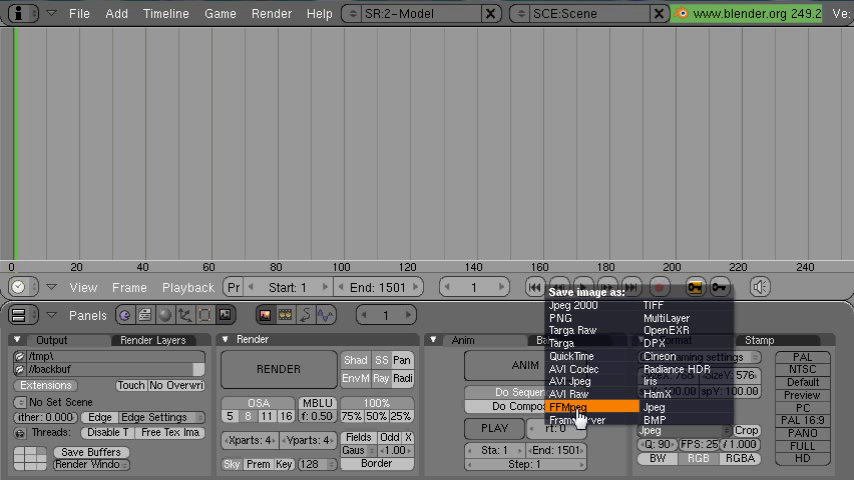
mouse_move(580, 380)
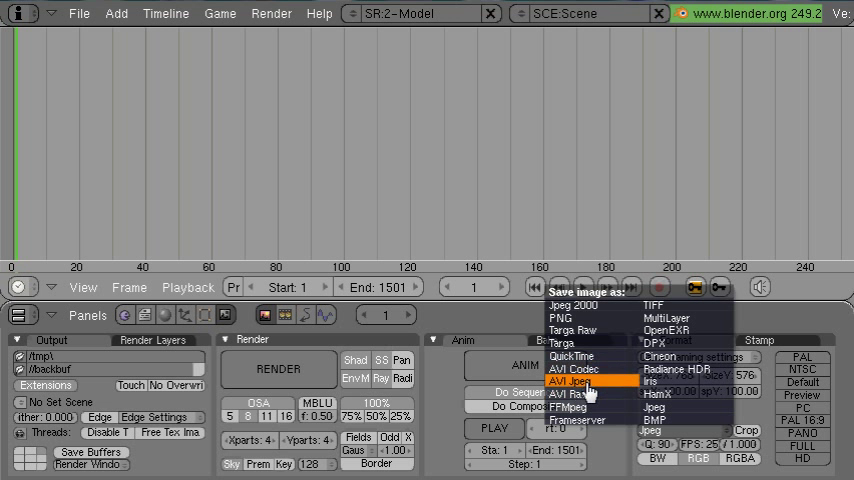
mouse_move(588, 370)
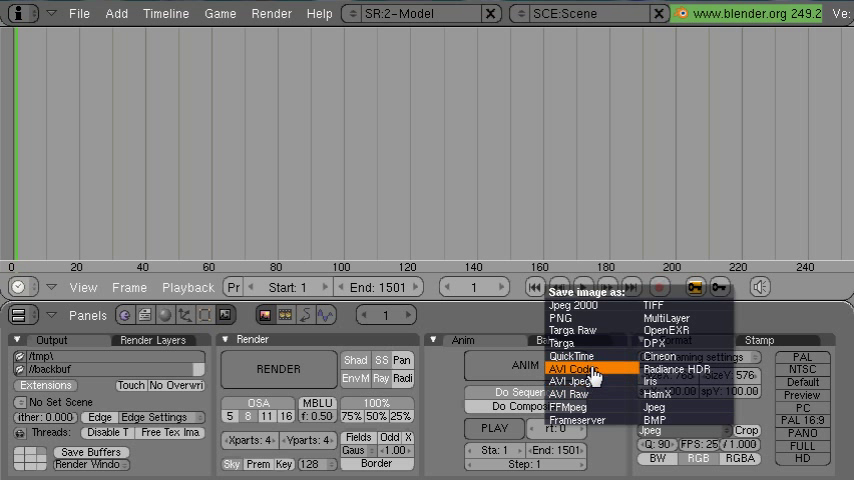
left_click(576, 370)
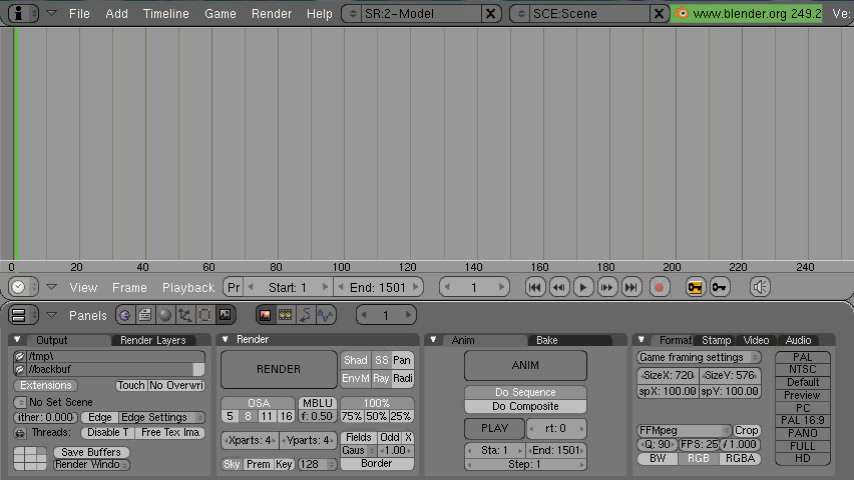
left_click(796, 340)
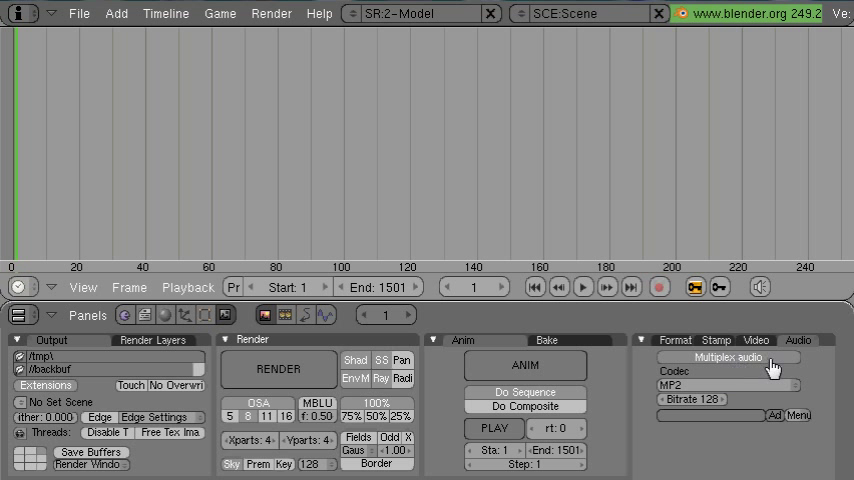
mouse_move(762, 340)
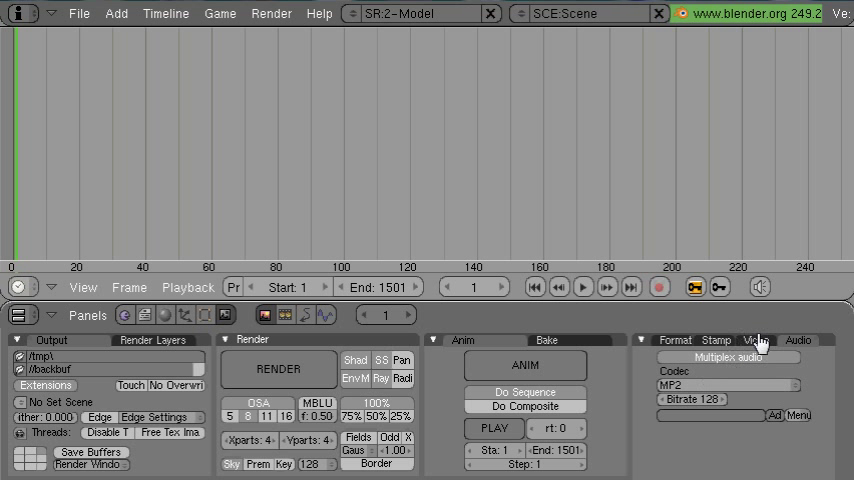
left_click(756, 340)
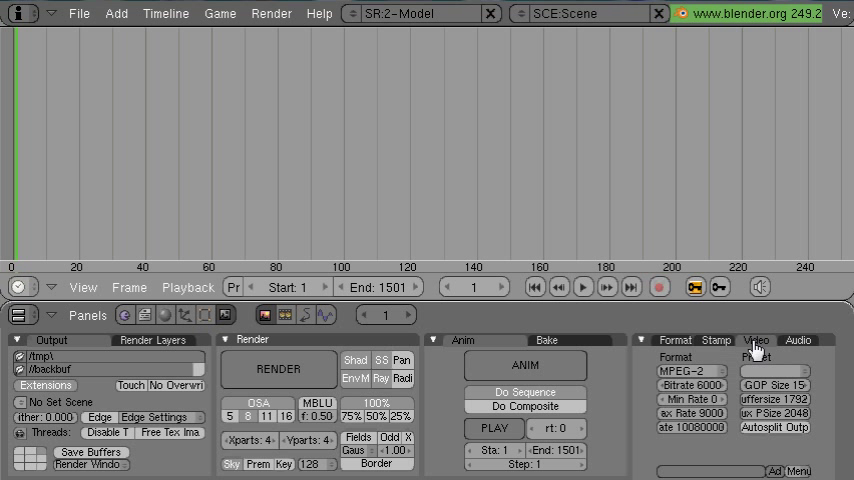
Step: Choose Xvid as the FFmpeg output format
left_click(756, 340)
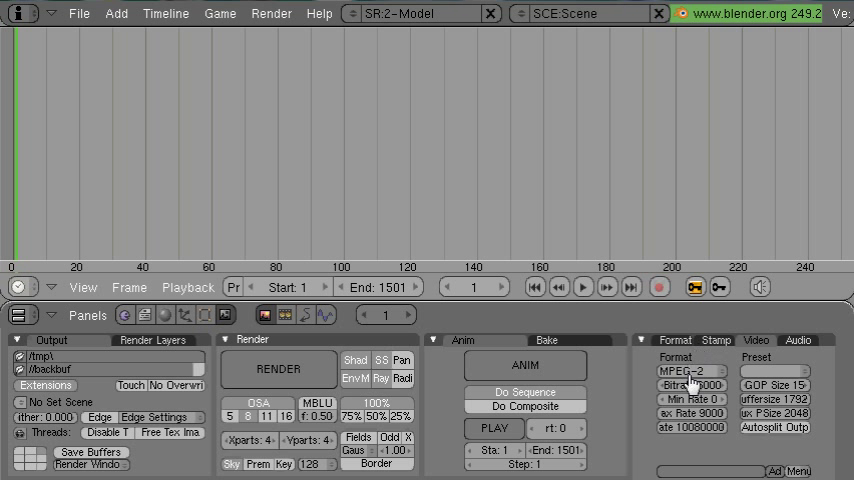
left_click(686, 372)
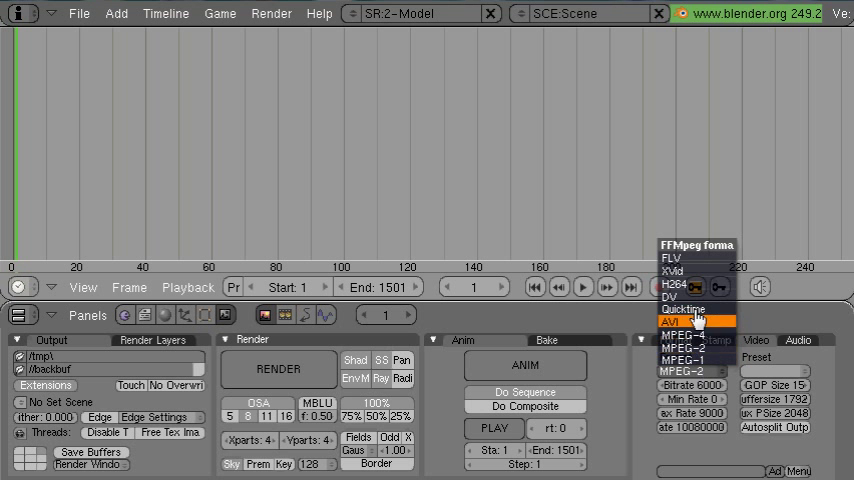
mouse_move(694, 272)
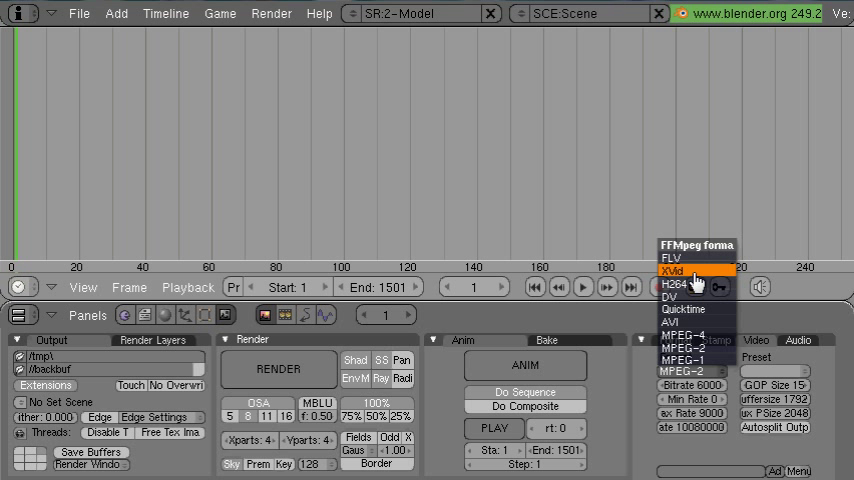
left_click(672, 272)
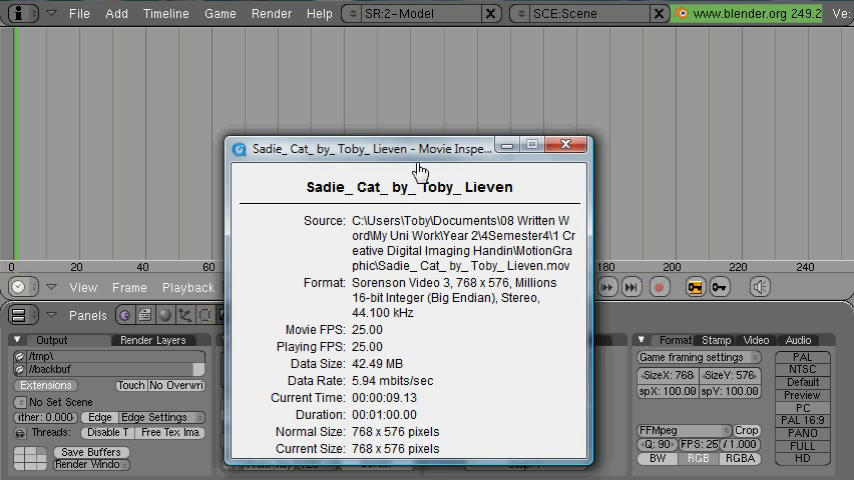
Step: Close the QuickTime Movie Inspector after confirming the 768×576 frame size
left_click(568, 144)
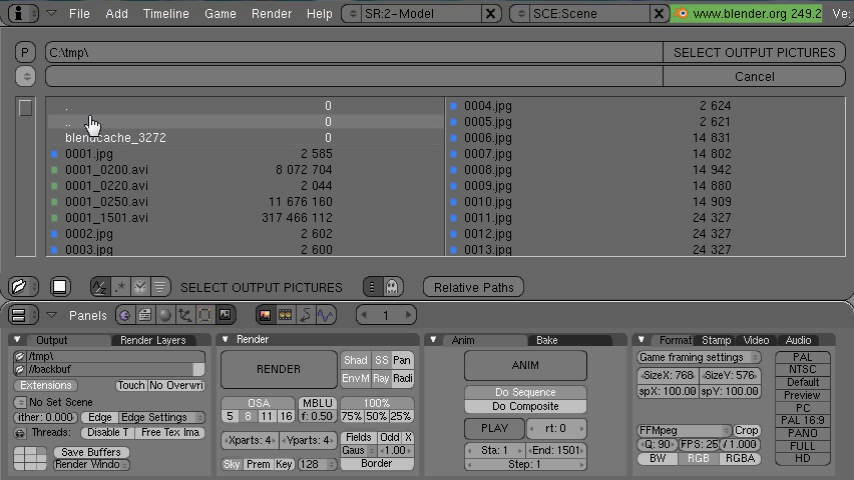
Step: Point the render output to movtoavi.avi in C:\Users\Toby\Desktop
left_click(64, 122)
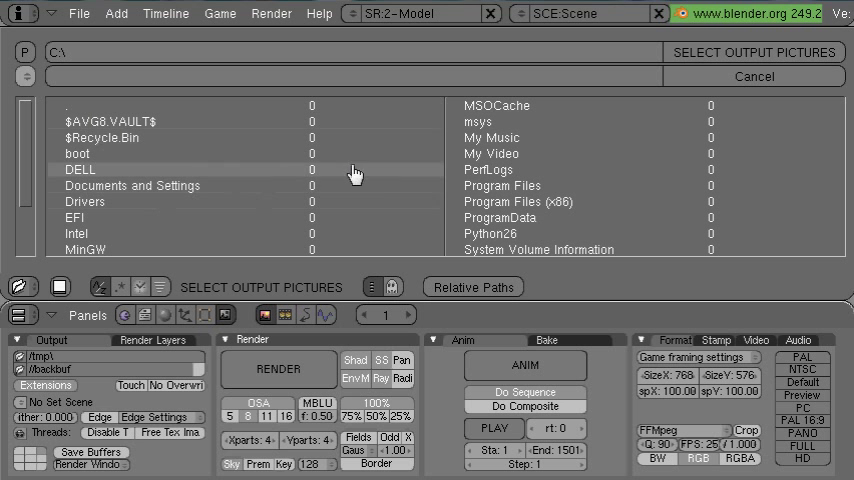
scroll("down", 3)
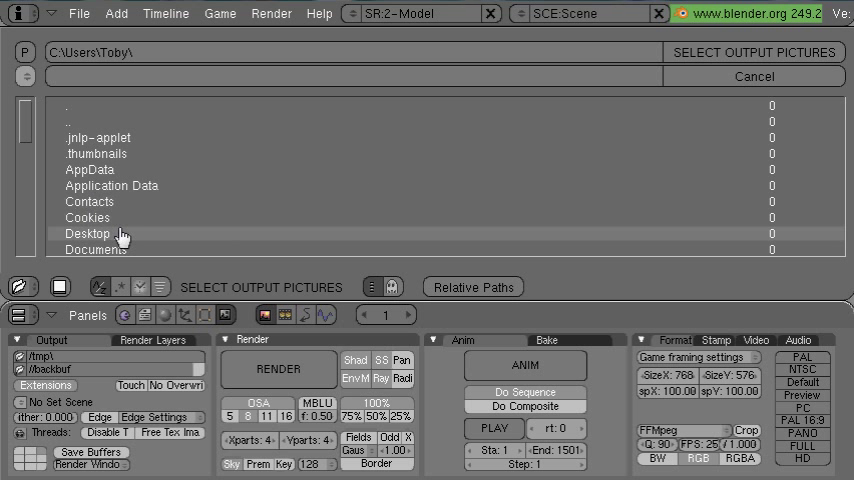
double_click(88, 232)
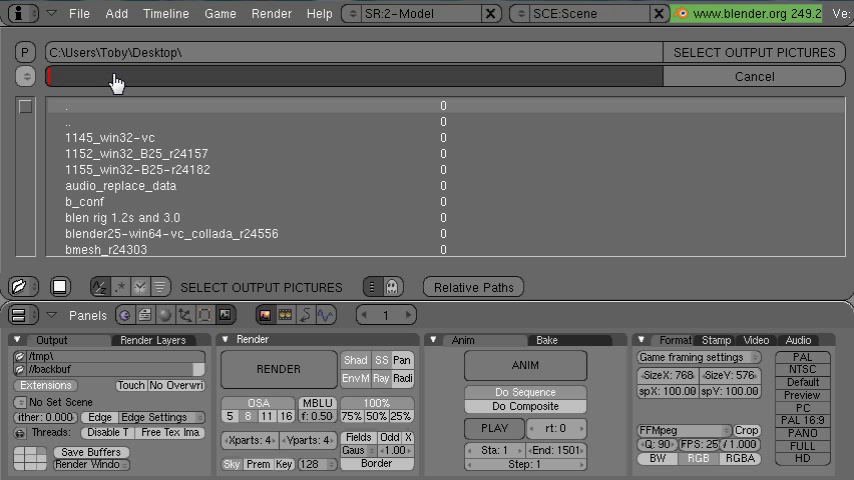
type("movtoa")
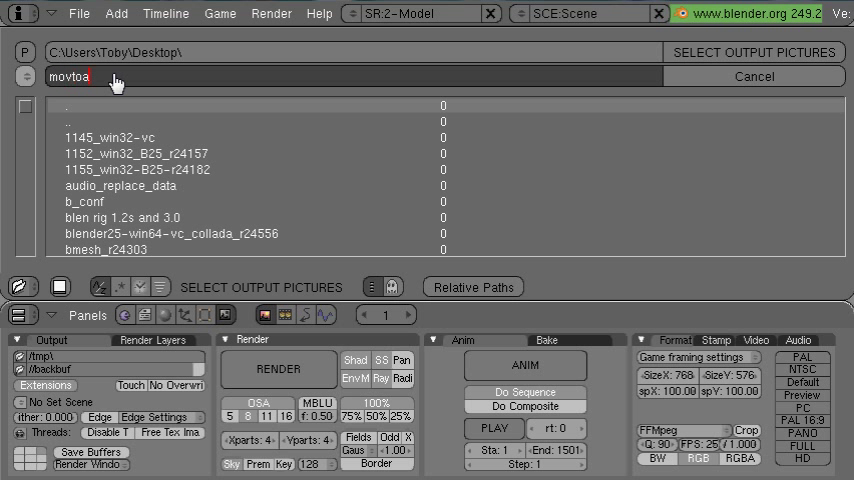
type("vi.")
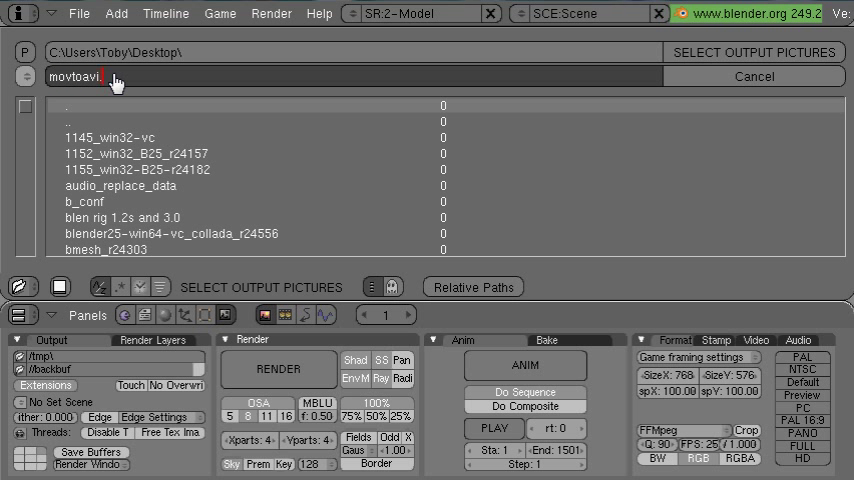
type("avi.avi")
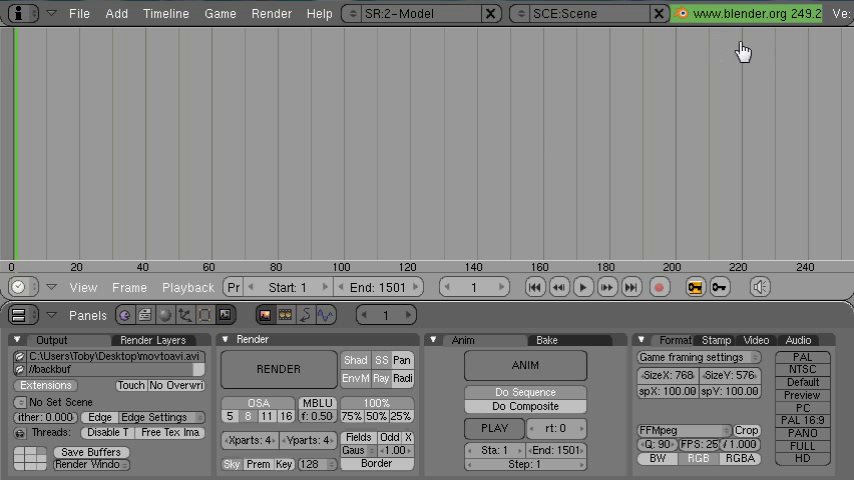
mouse_move(530, 288)
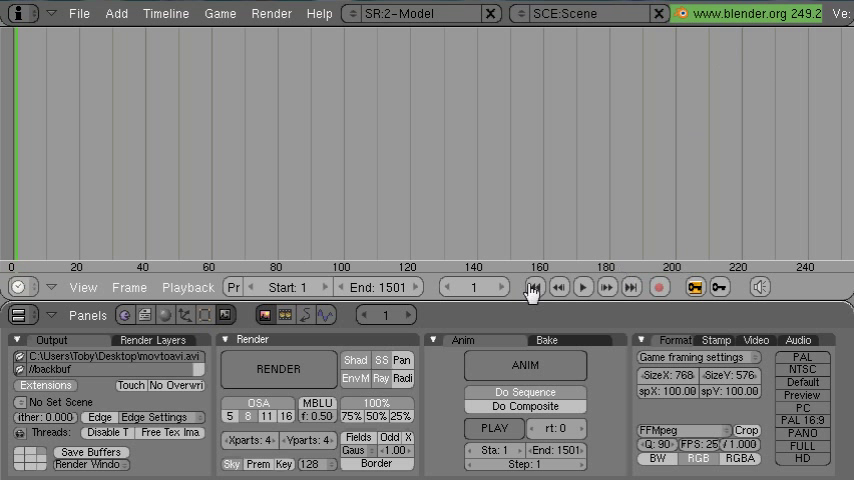
mouse_move(534, 372)
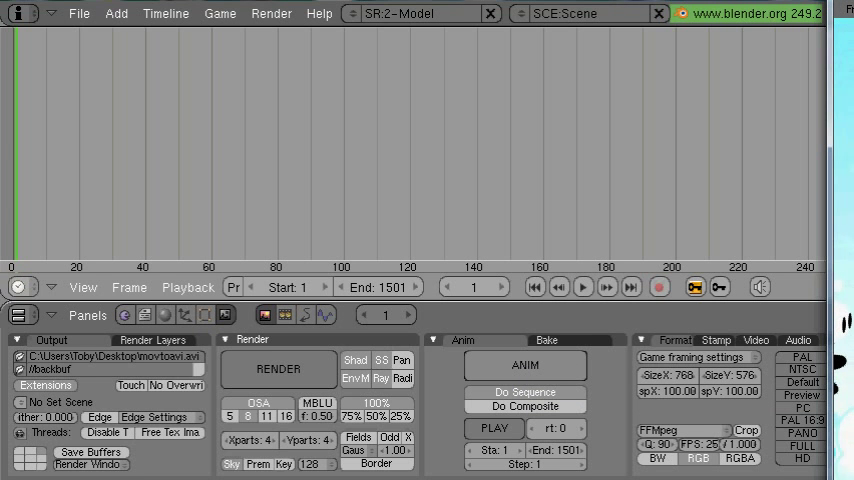
Step: Render the full animation (ANIM) to the desktop AVI file
left_click(278, 368)
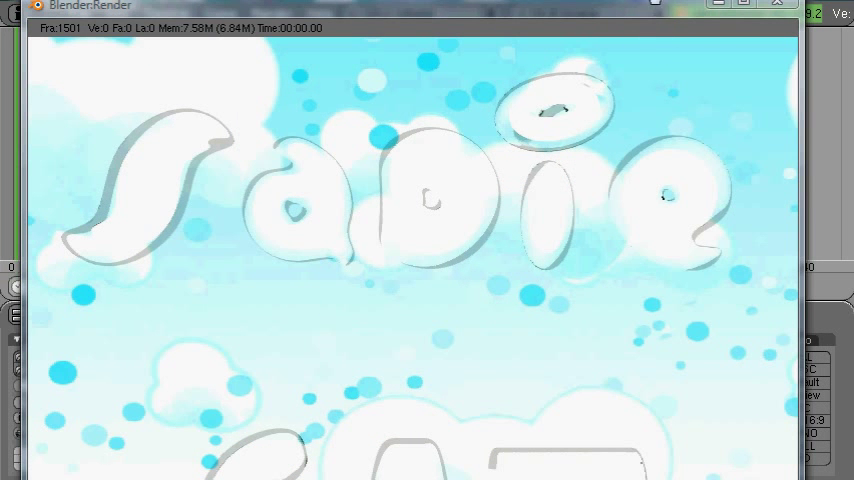
mouse_move(676, 14)
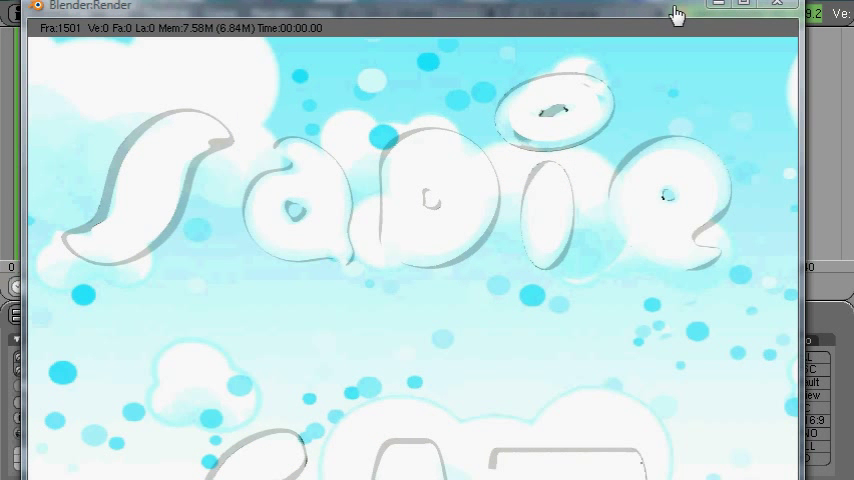
mouse_move(678, 14)
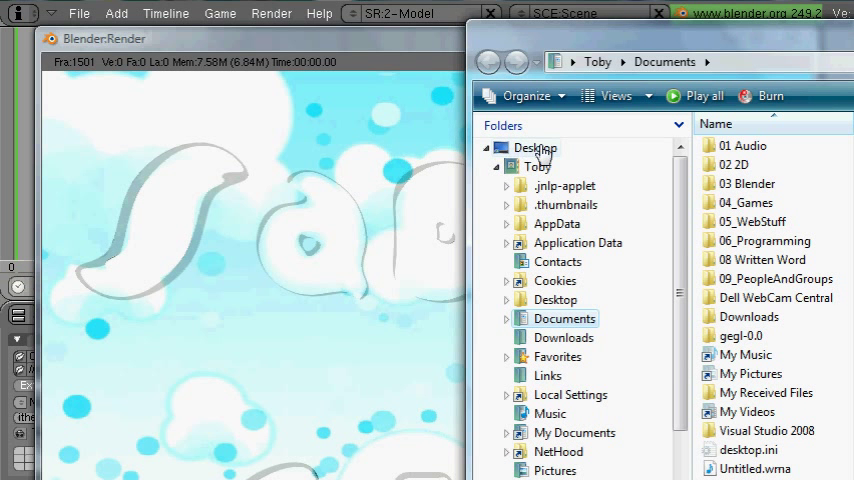
Step: Locate the rendered movtoavi.avi on the Desktop in Explorer and play it back
left_click(536, 148)
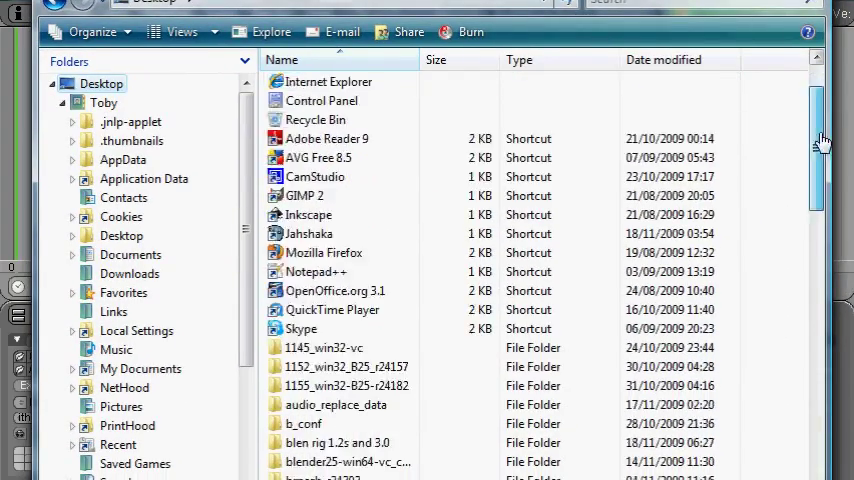
scroll("down", 3)
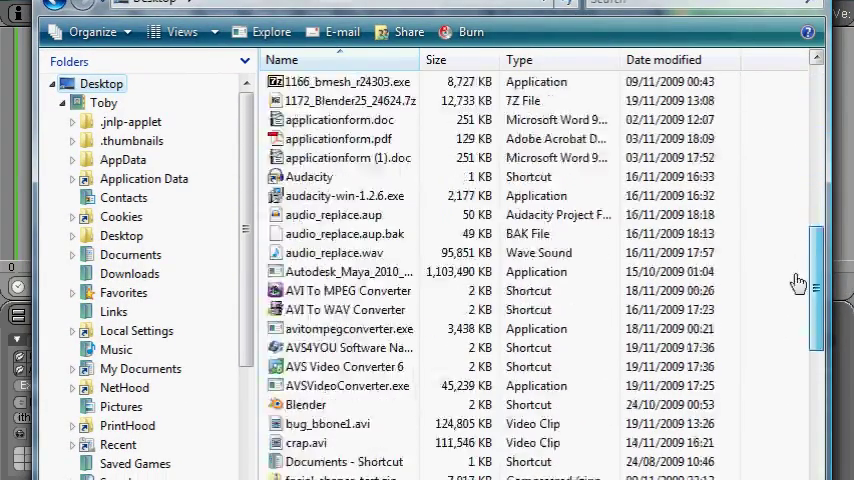
scroll("down", 3)
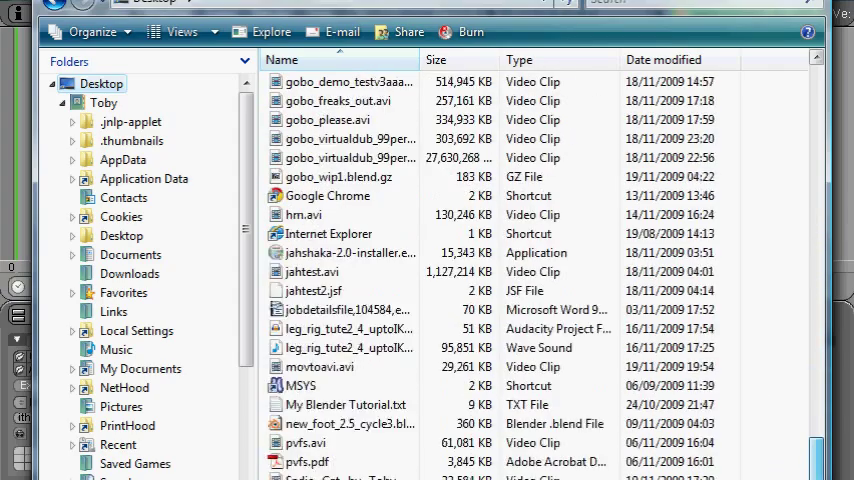
scroll("down", 3)
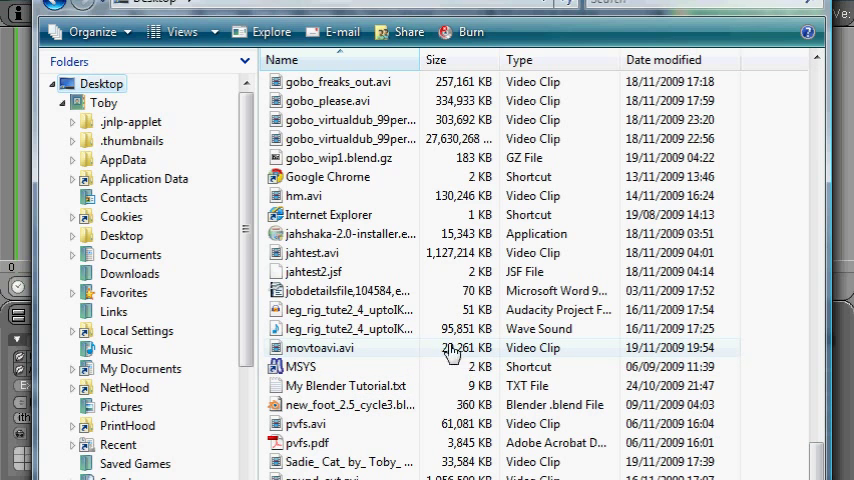
left_click(320, 348)
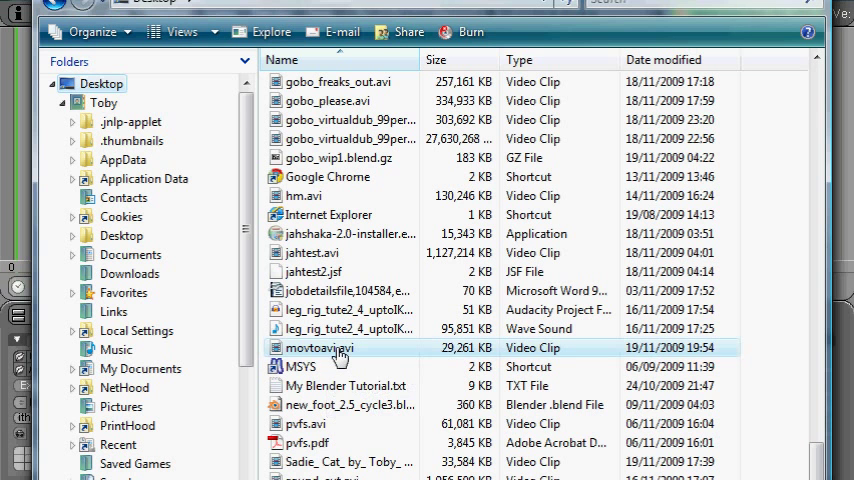
double_click(320, 348)
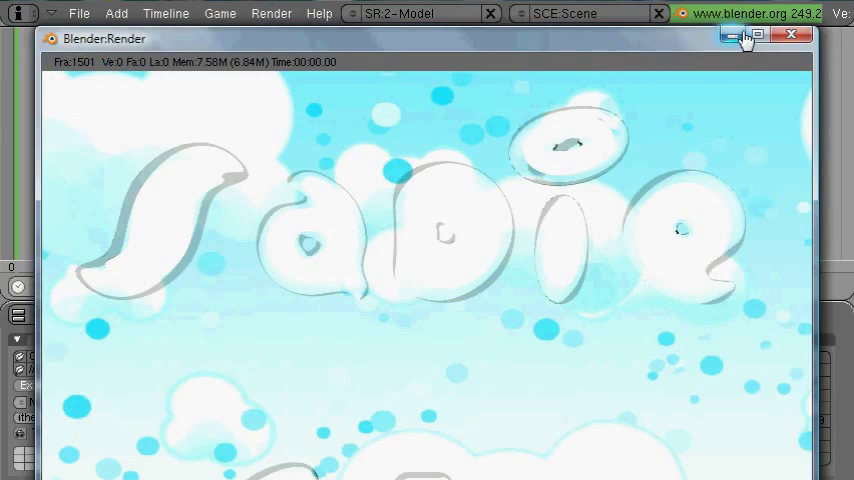
Step: Close Blender's finished render window, returning to the main window
left_click(792, 36)
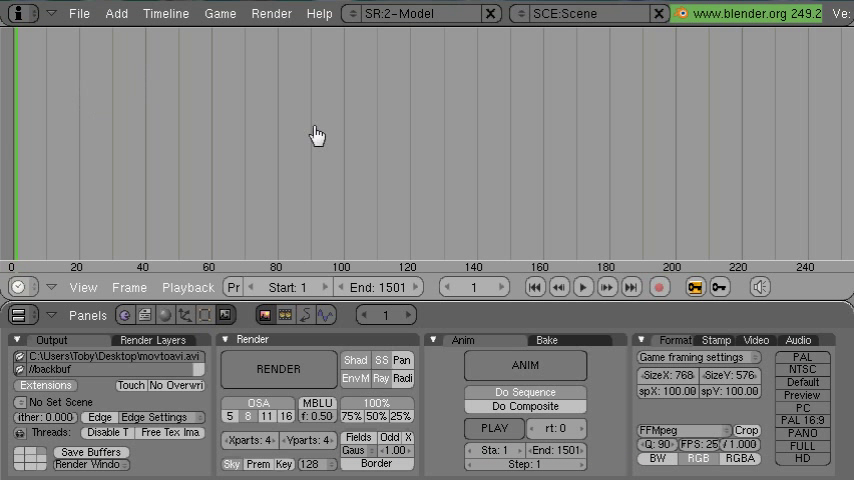